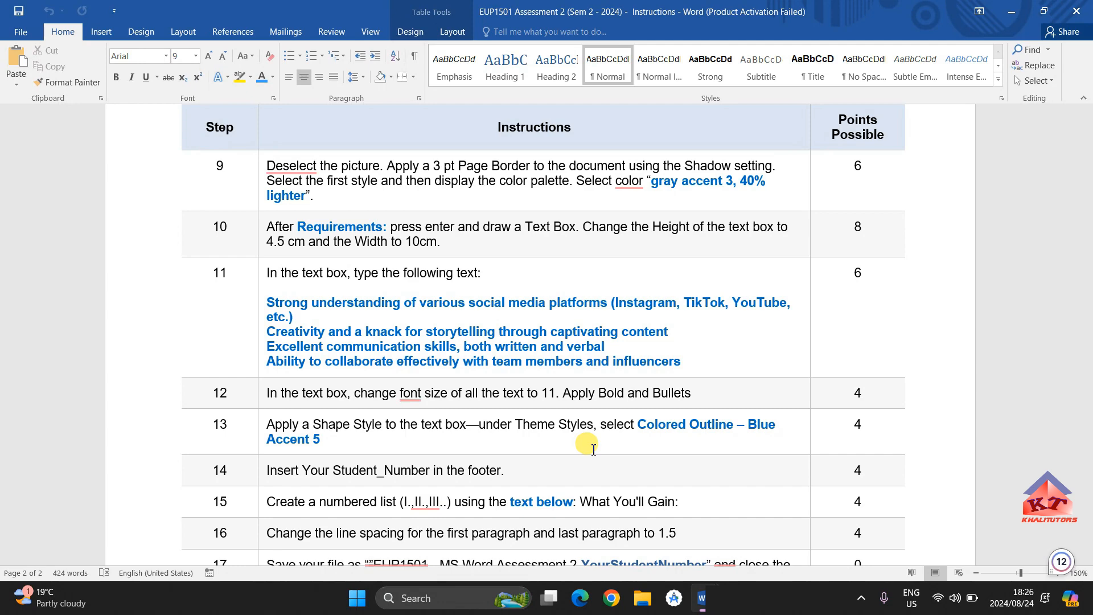
mouse_move(701, 598)
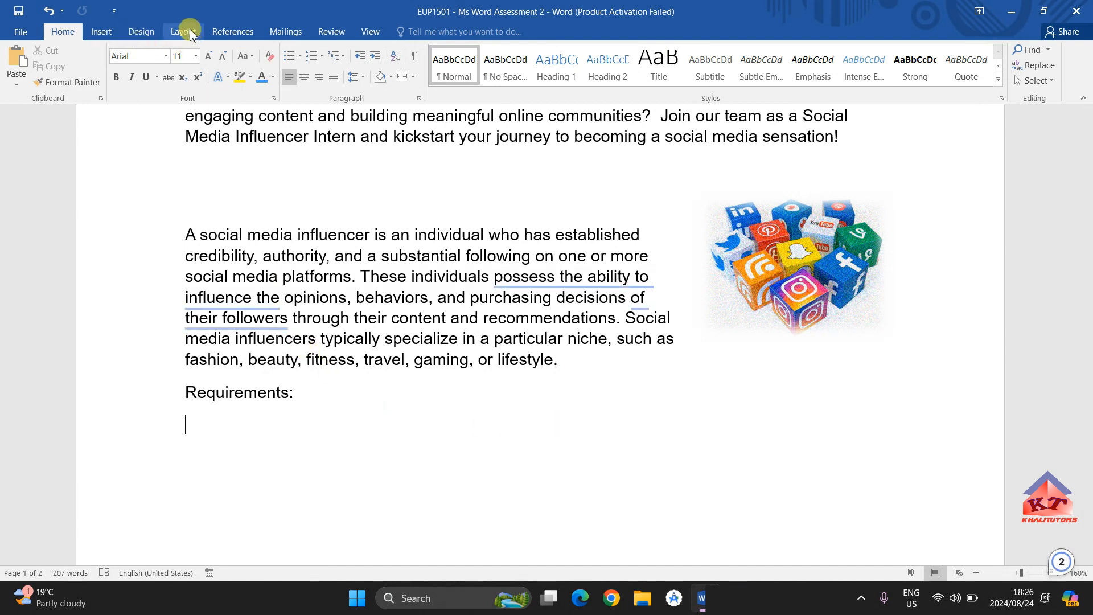
Step: Bring up Page Setup from the Layout ribbon and show its section/header layout options
left_click(183, 32)
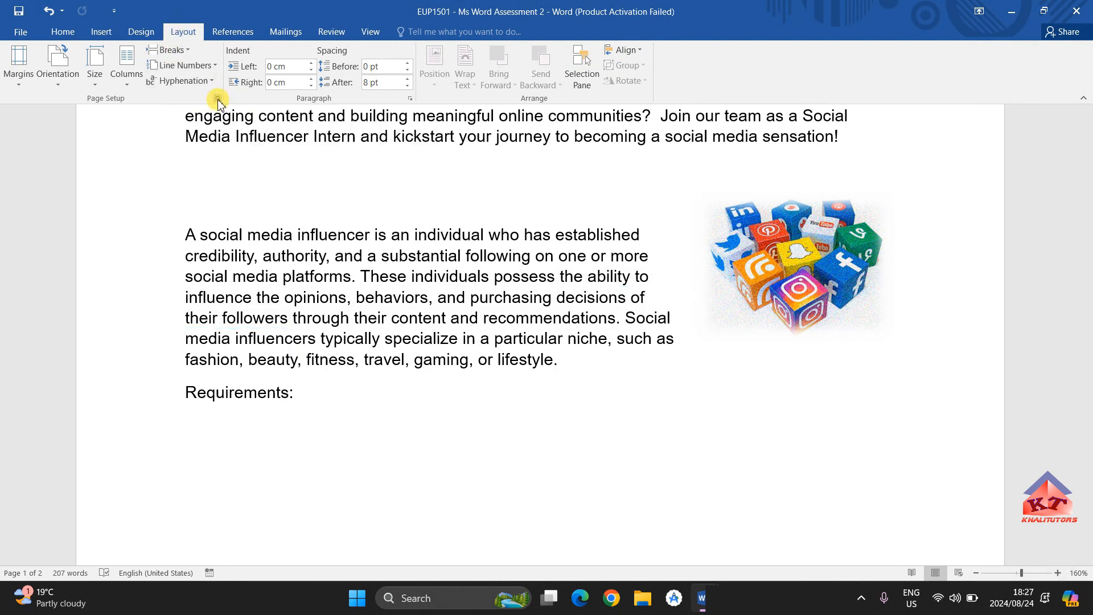
left_click(219, 98)
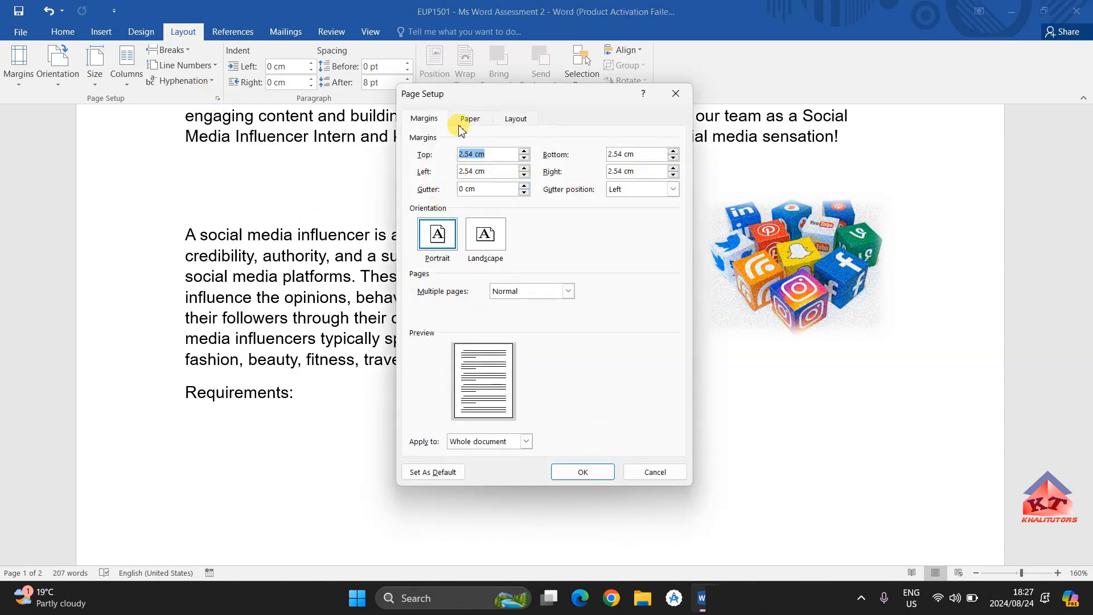
left_click(515, 118)
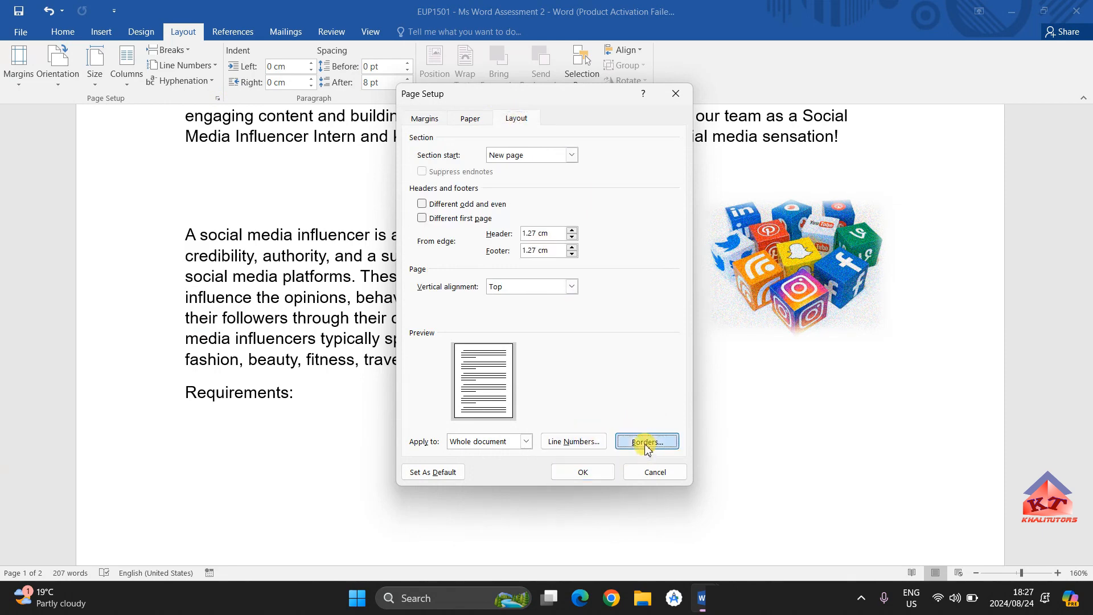
Step: In Borders and Shading, choose a Shadow page border with 3 pt width
left_click(645, 442)
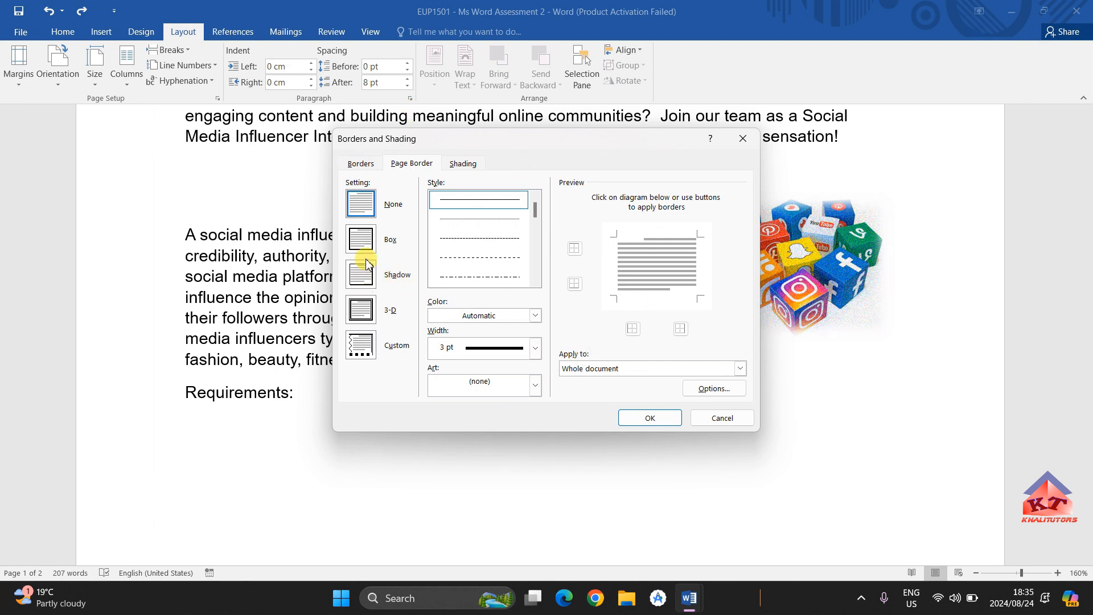
left_click(361, 274)
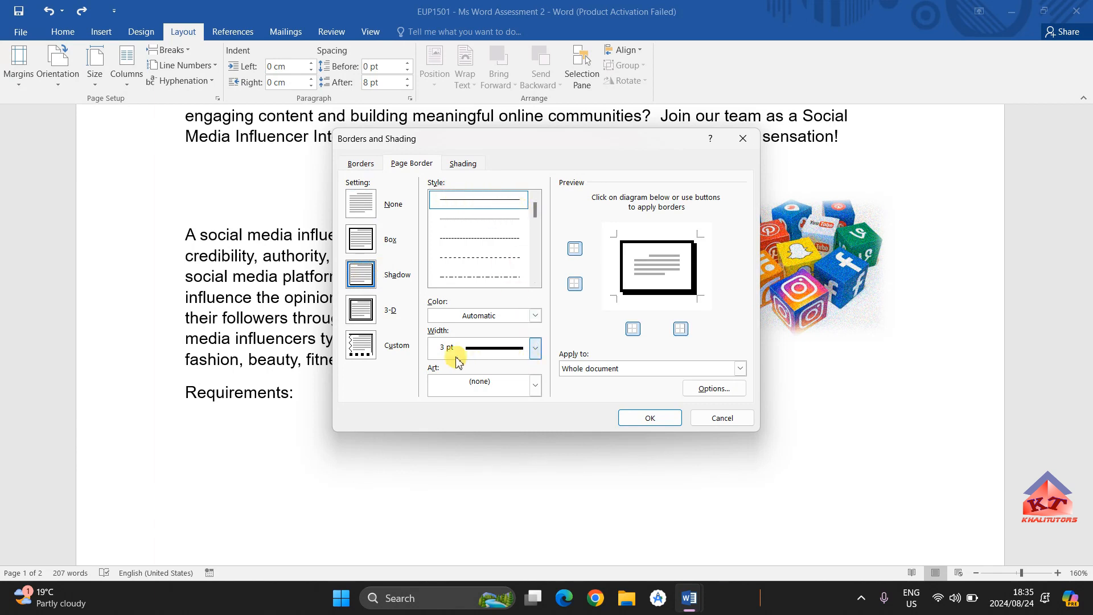
left_click(535, 348)
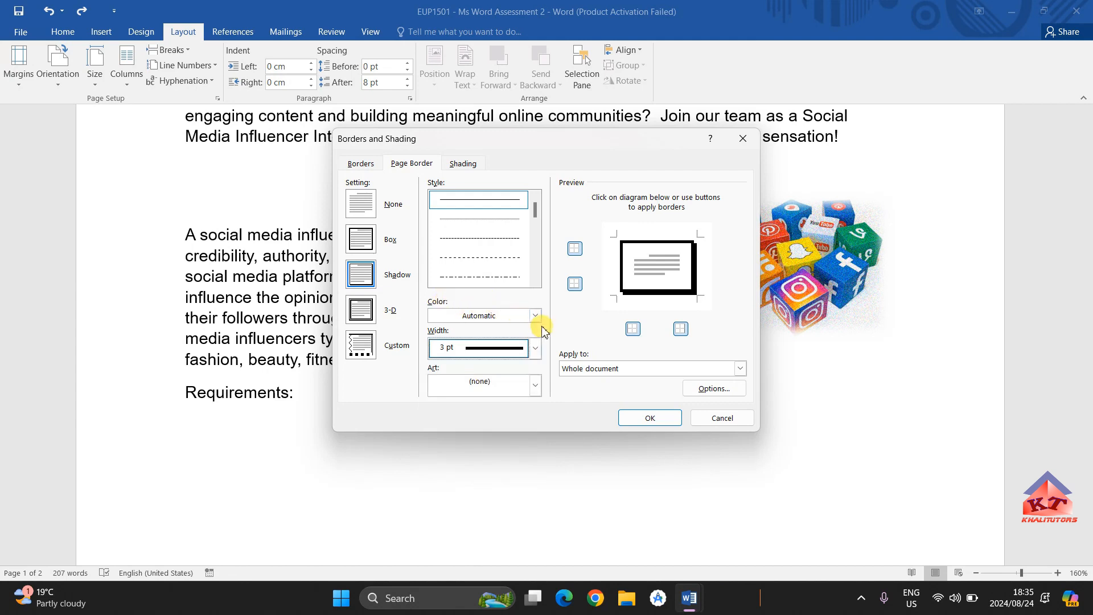
Step: Pick the gray theme colour and apply the 3 pt shadow border to the whole document
left_click(535, 316)
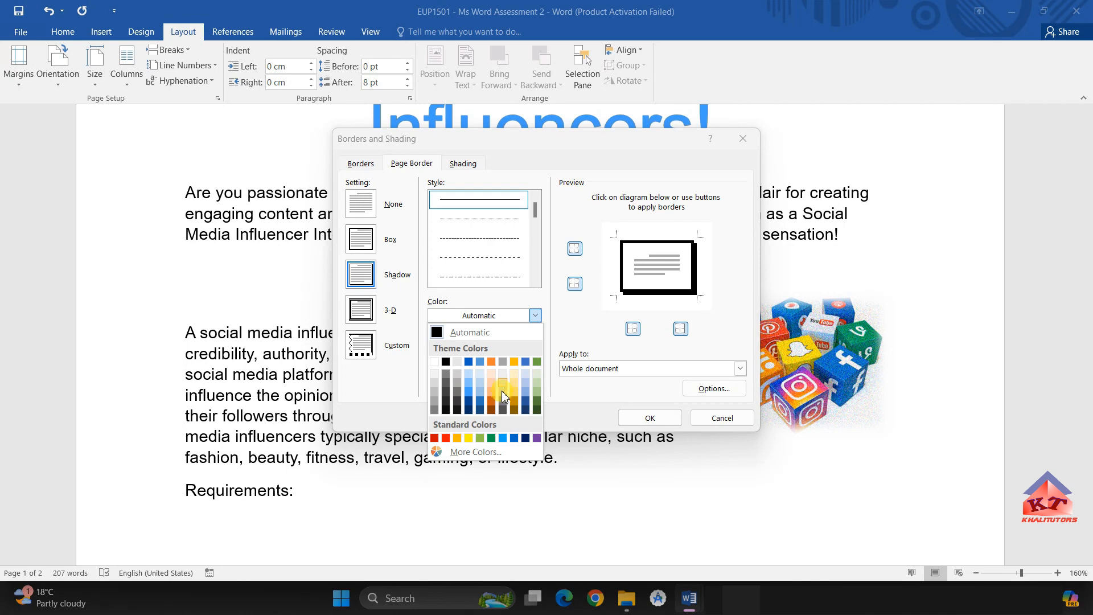
mouse_move(504, 399)
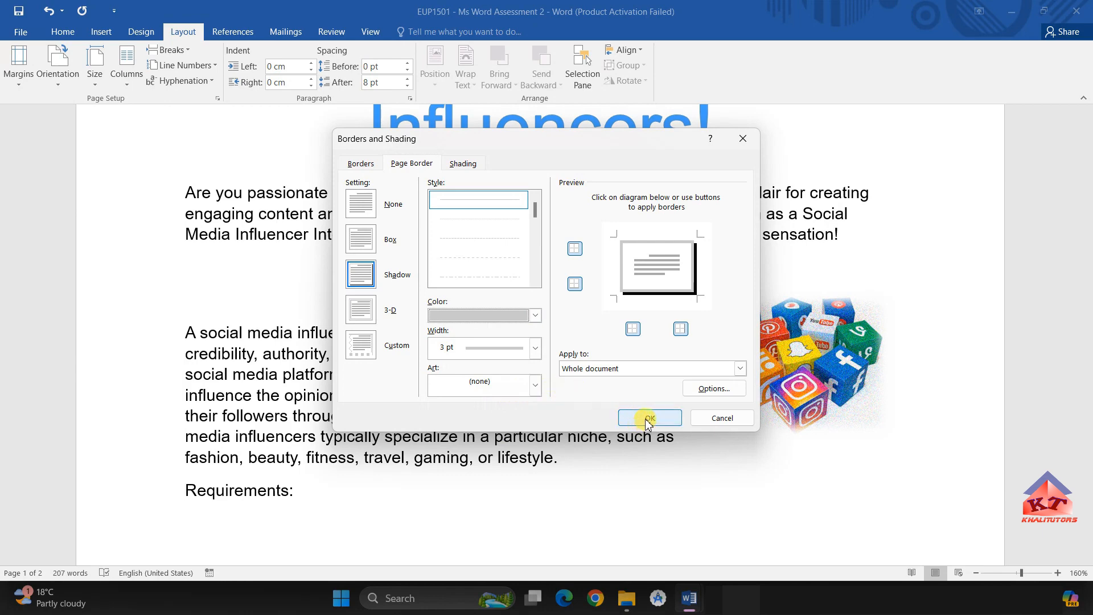
left_click(648, 418)
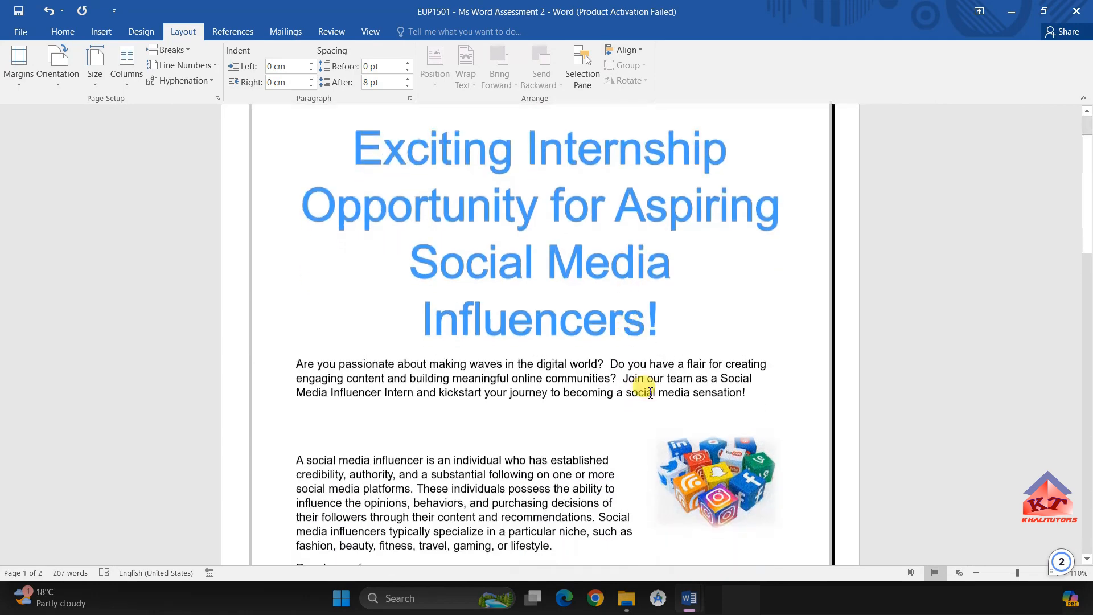
mouse_move(688, 598)
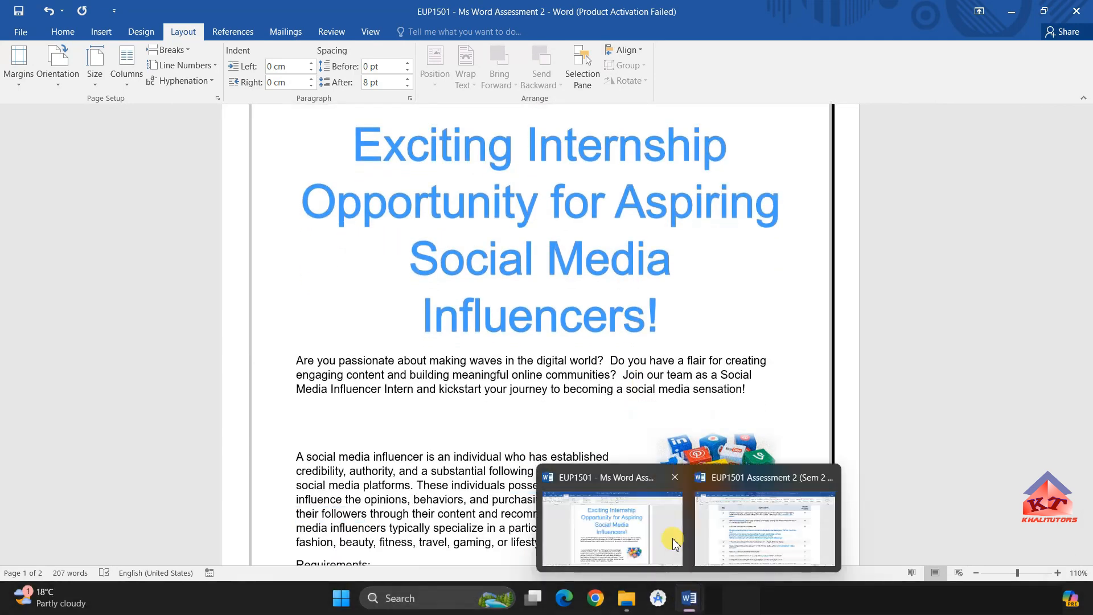
Step: Switch back to the EUP1501 Assessment 2 Instructions document via the taskbar
left_click(766, 529)
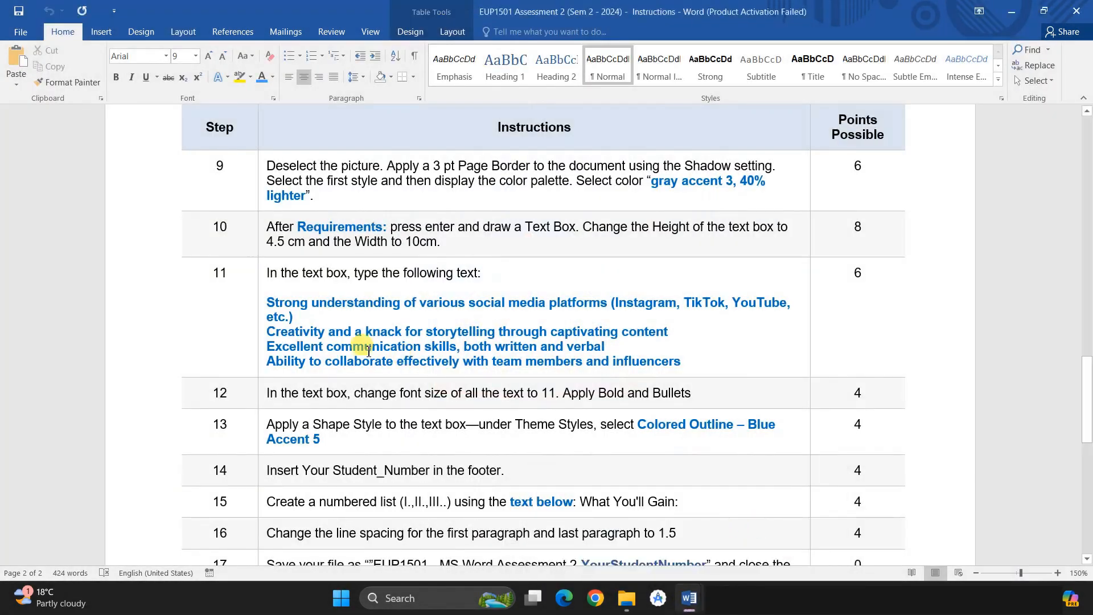